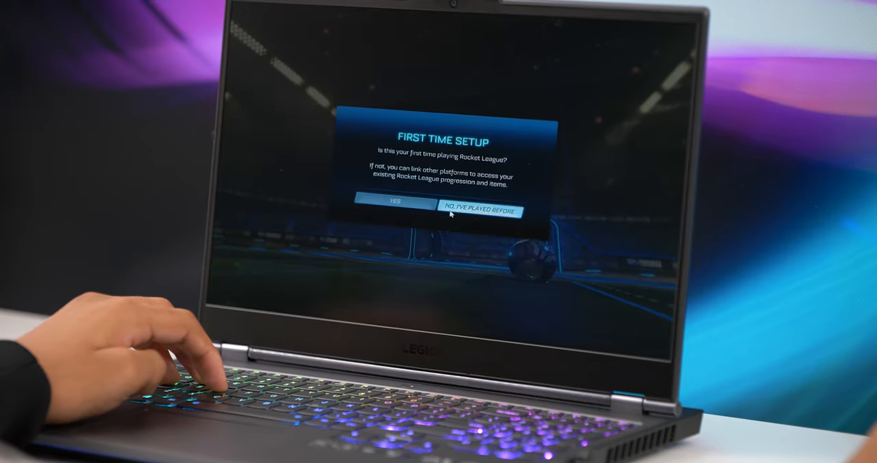
{"action": "left_click", "coordinate": [394, 201]}
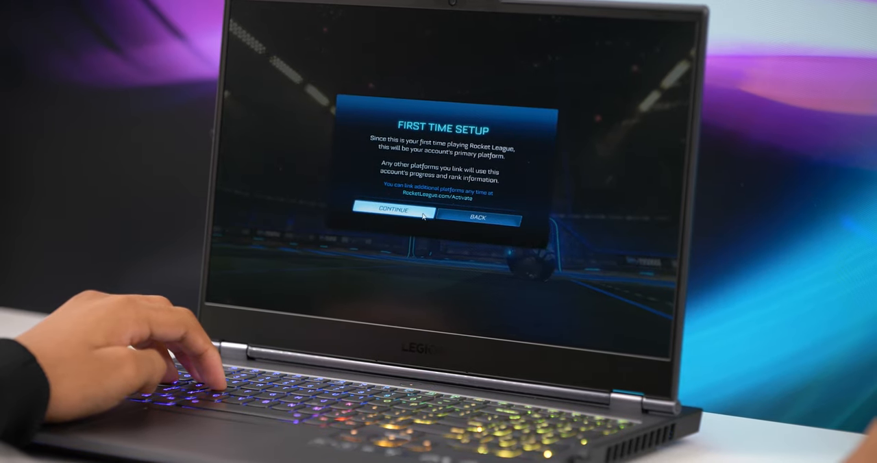
{"action": "left_click", "coordinate": [391, 211]}
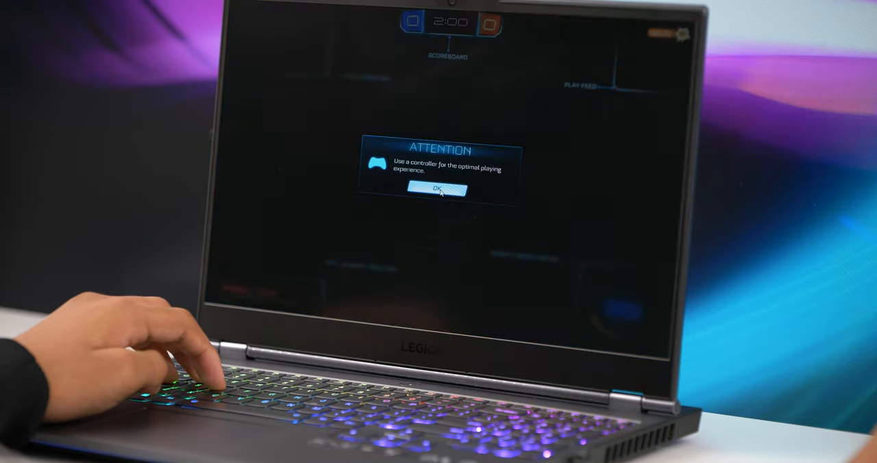
{"action": "left_click", "coordinate": [438, 189]}
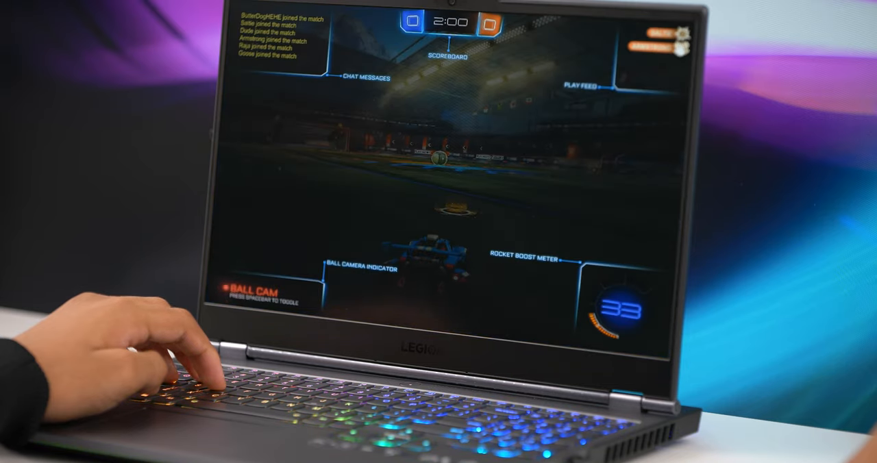